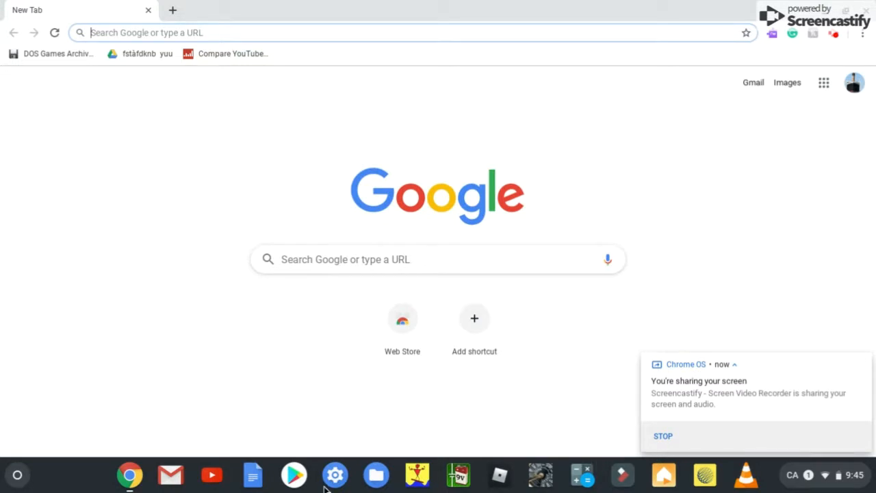
# Open Settings from the shelf and go to Device > Storage management
pyautogui.click(335, 475)
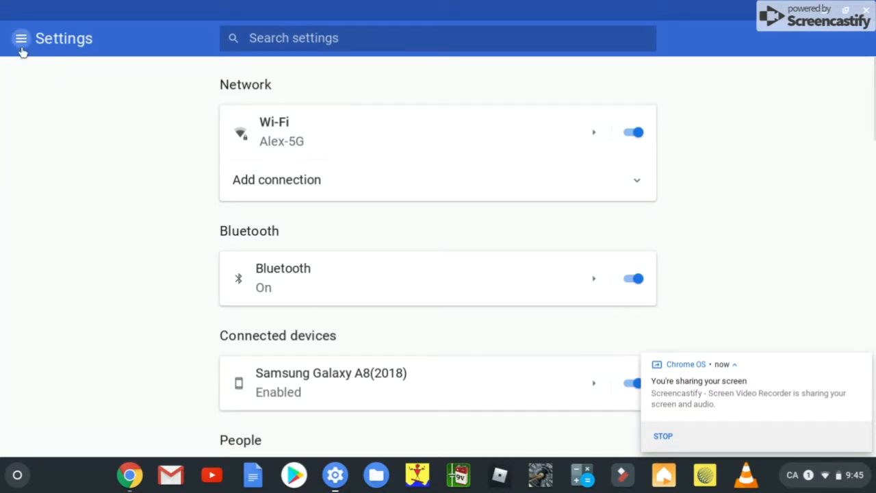
pyautogui.click(20, 37)
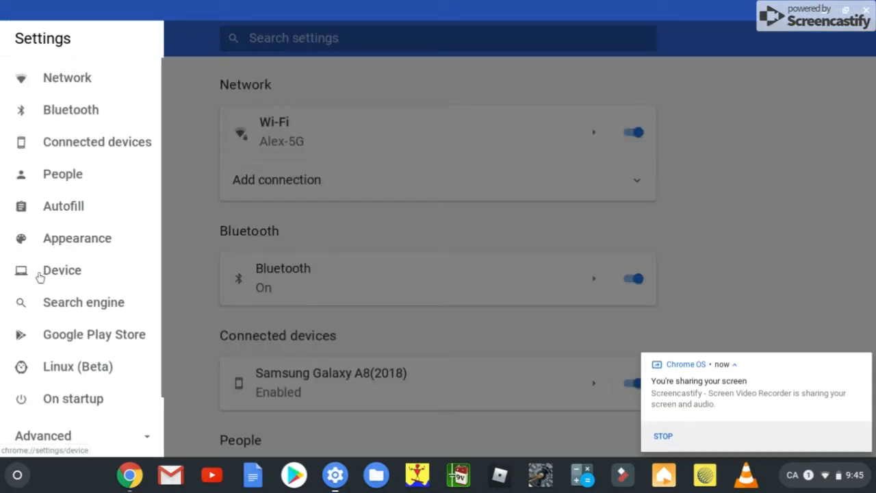
pyautogui.click(62, 269)
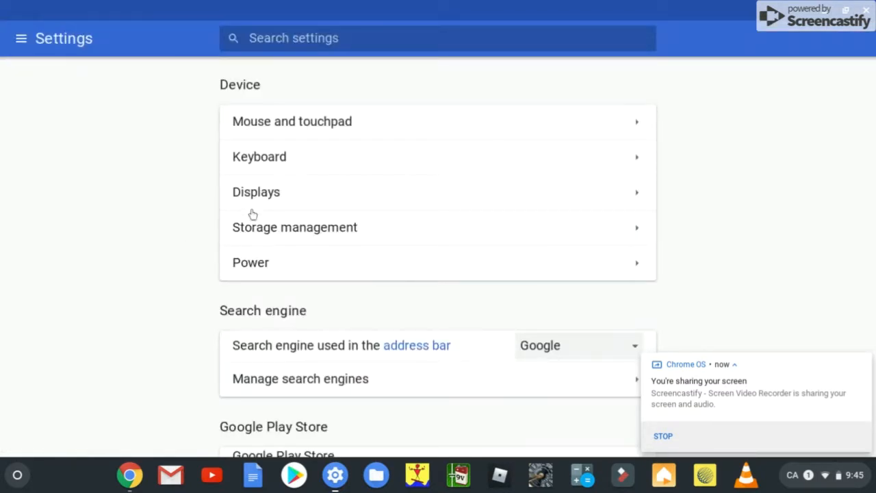
pyautogui.moveTo(274, 239)
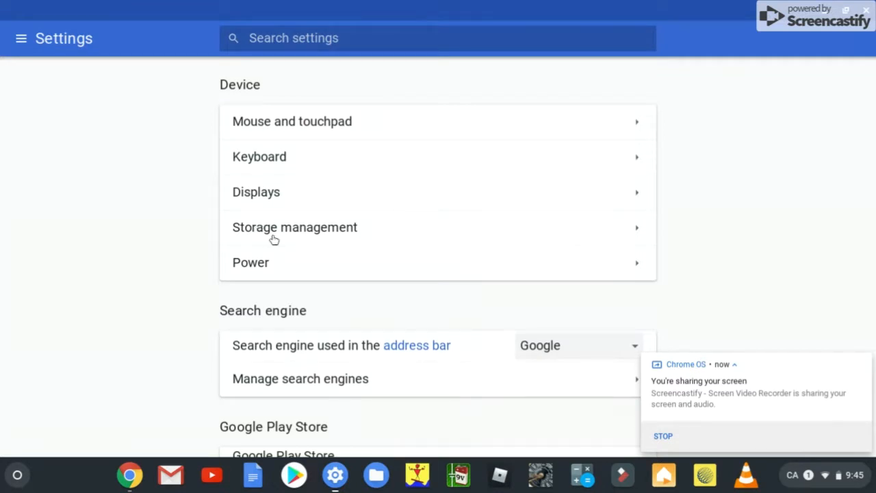
pyautogui.click(295, 226)
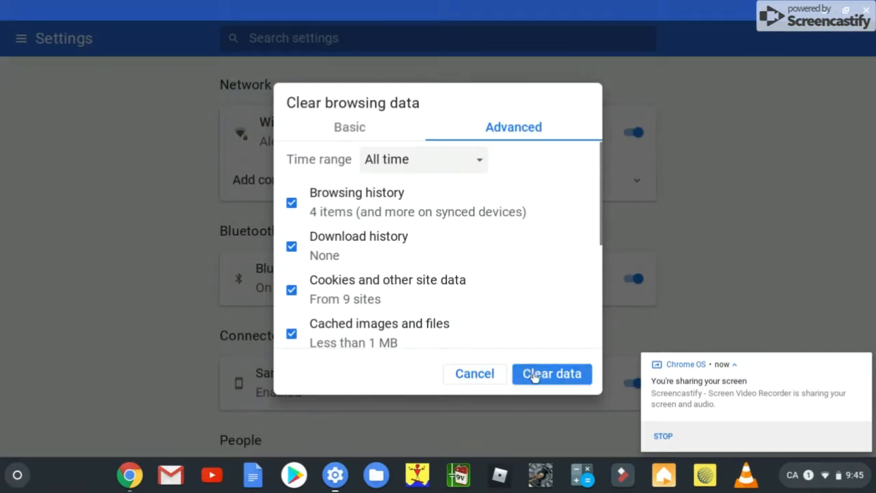
# Clear all-time browsing history, cookies and cache, close Settings, and launch Files
pyautogui.click(552, 373)
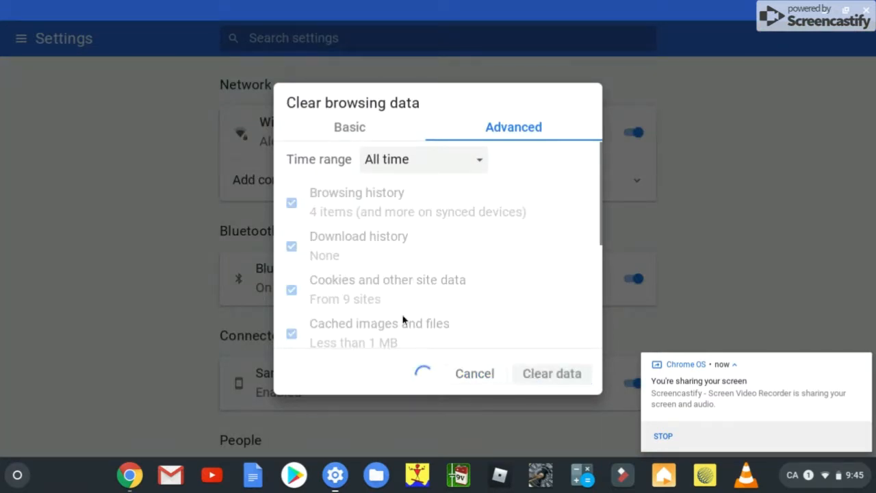
pyautogui.click(552, 373)
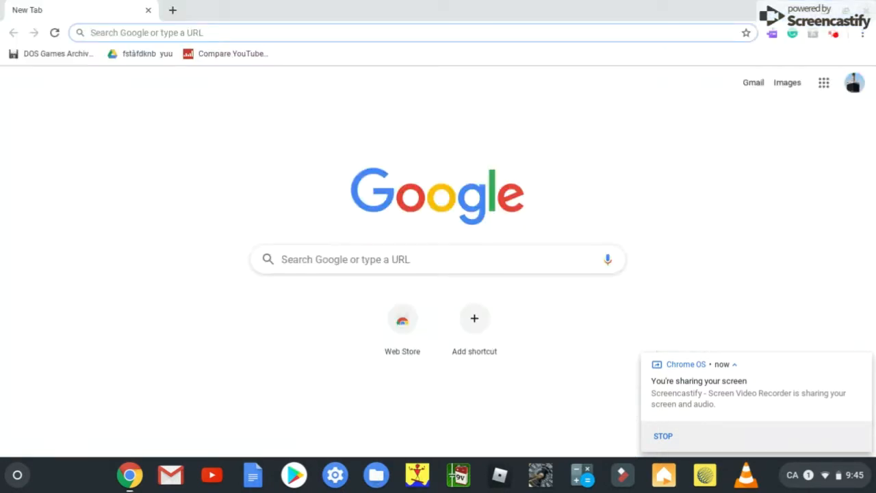
pyautogui.moveTo(422, 452)
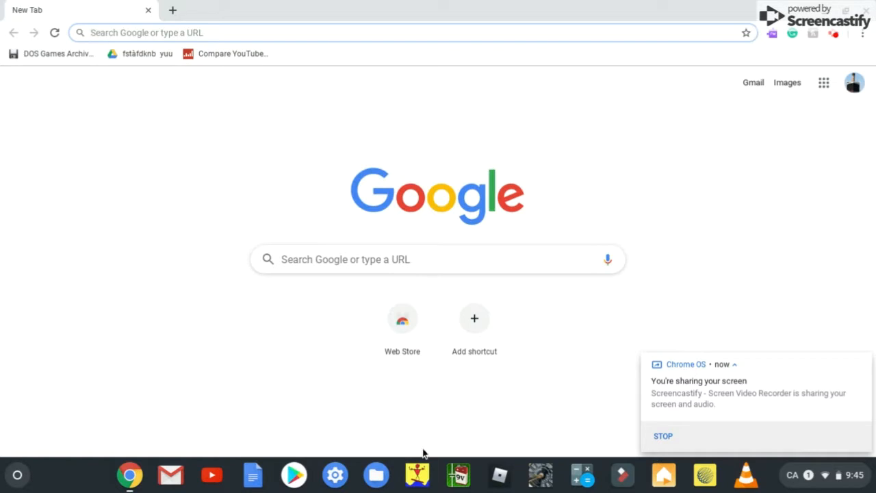
pyautogui.click(376, 475)
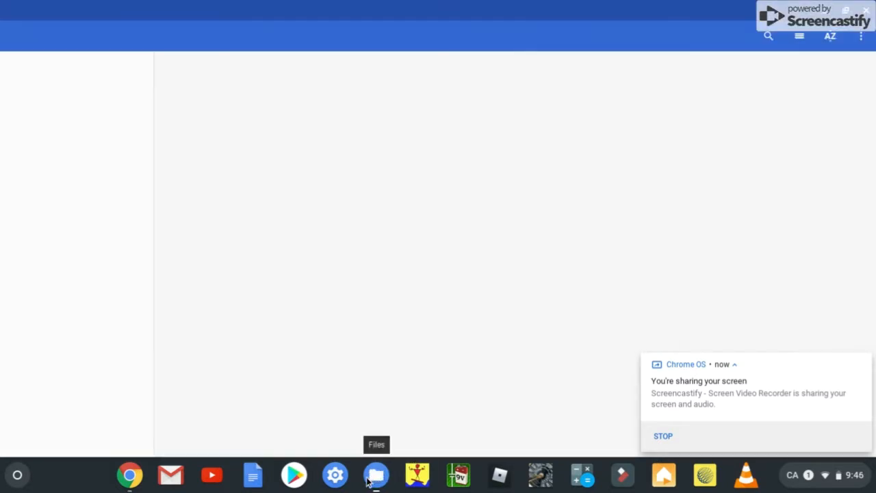
# Check that the Downloads folder is empty, then close the Files window
pyautogui.click(376, 474)
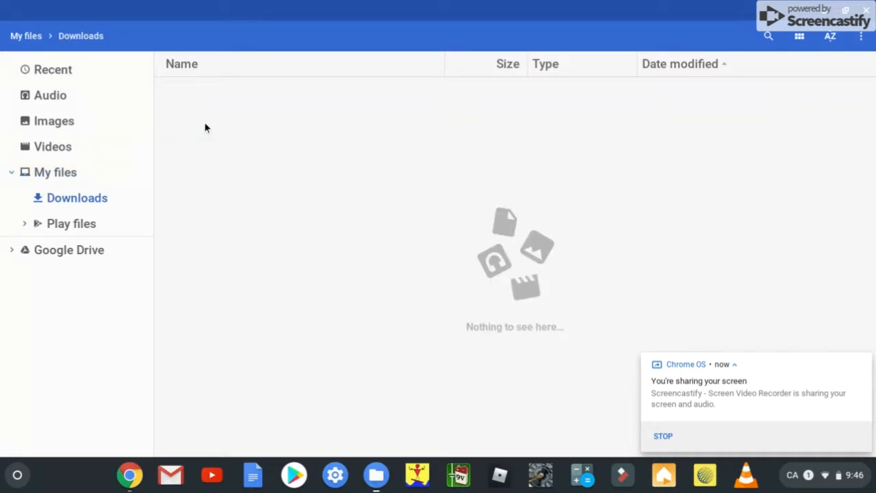
pyautogui.moveTo(180, 112)
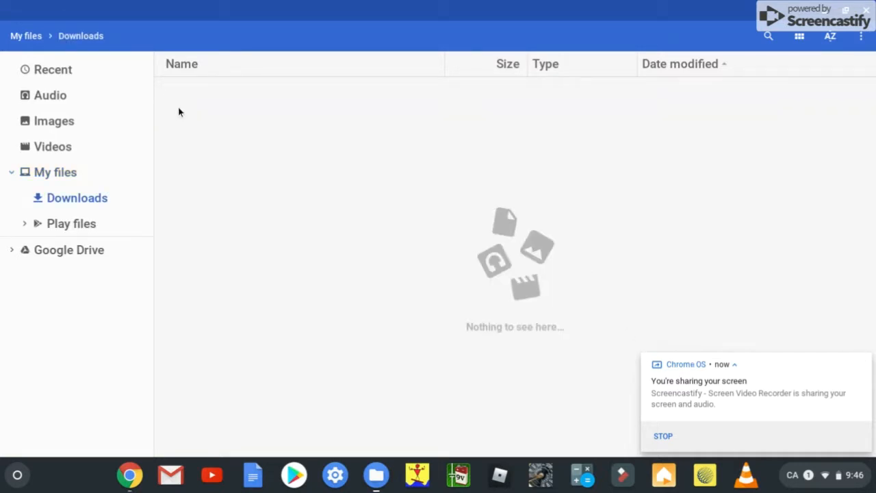
pyautogui.moveTo(629, 307)
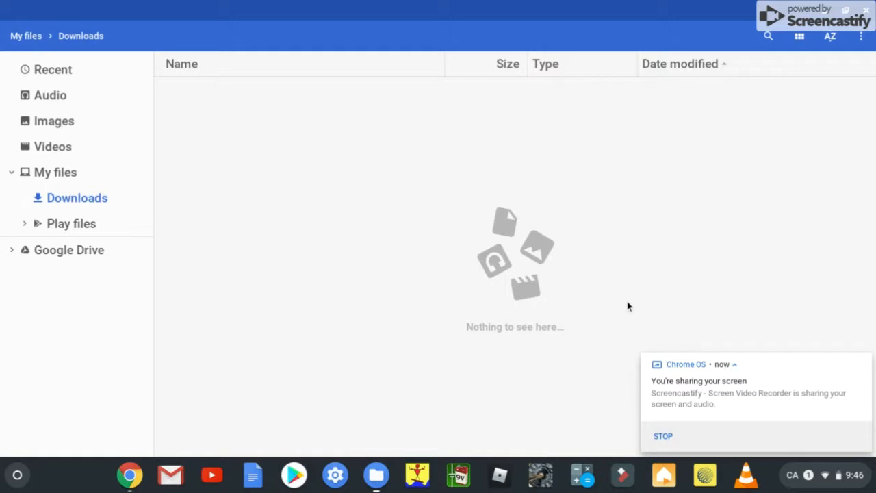
pyautogui.moveTo(146, 307)
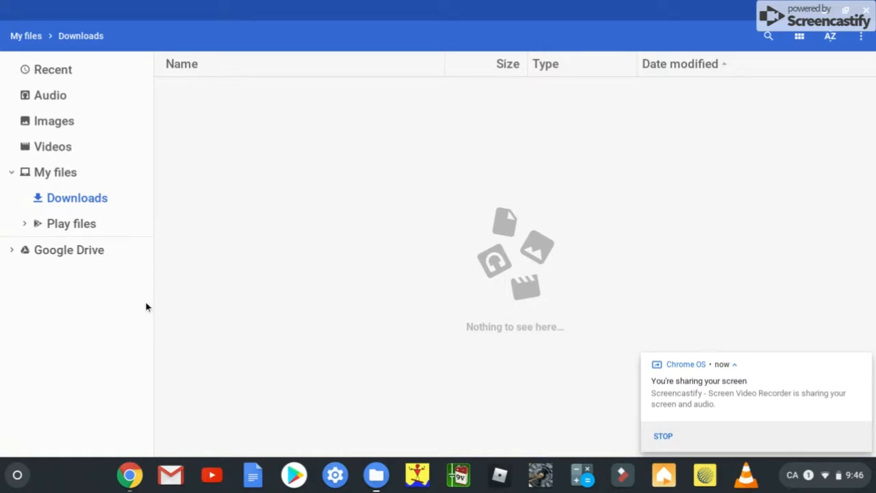
pyautogui.moveTo(202, 289)
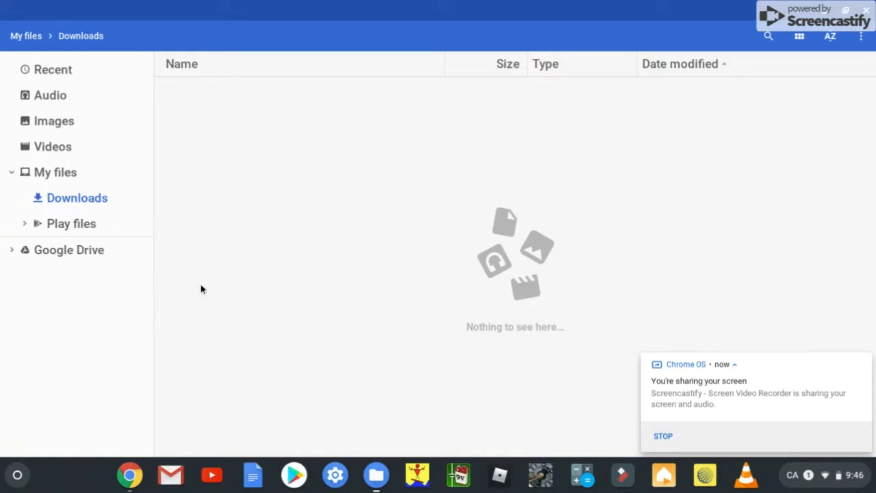
pyautogui.moveTo(238, 376)
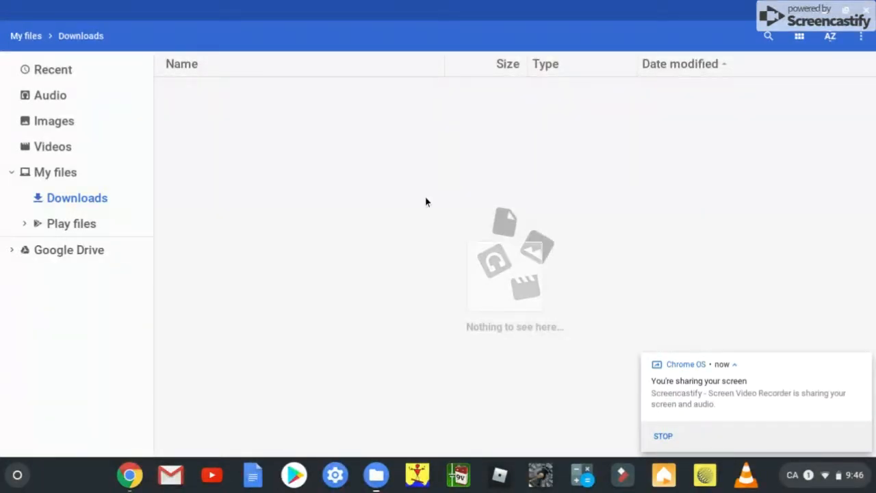
pyautogui.moveTo(765, 337)
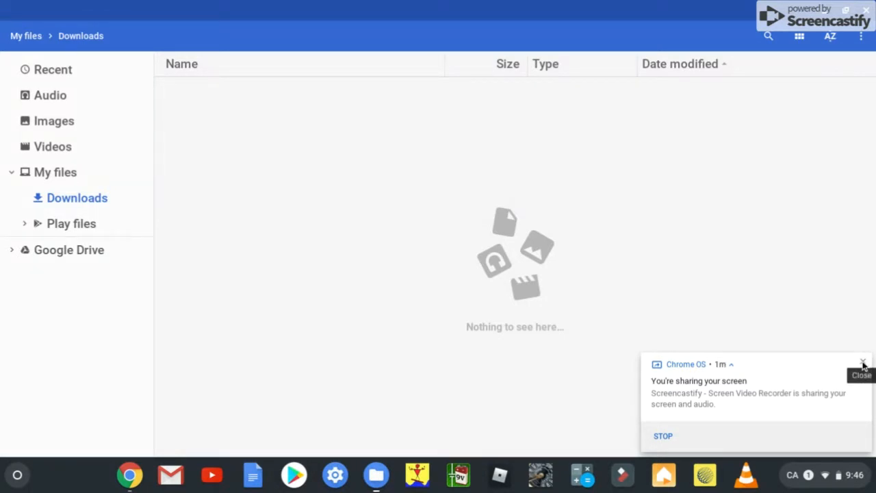
pyautogui.click(129, 474)
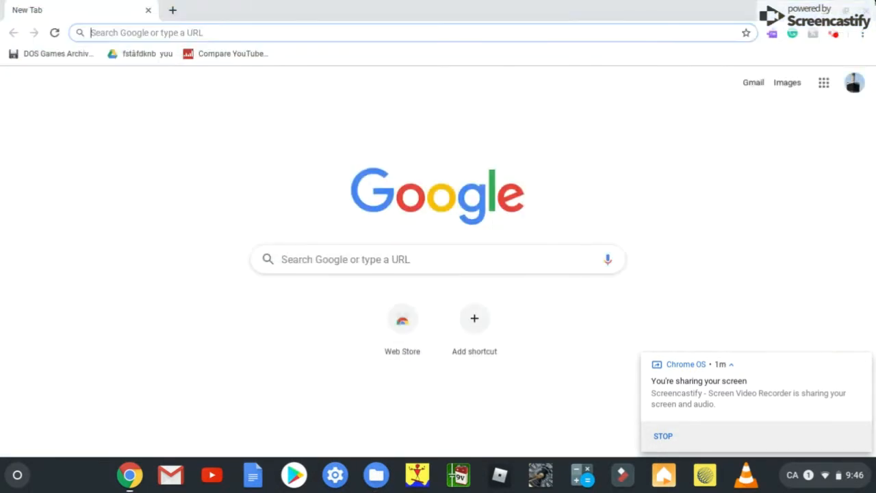
pyautogui.moveTo(321, 237)
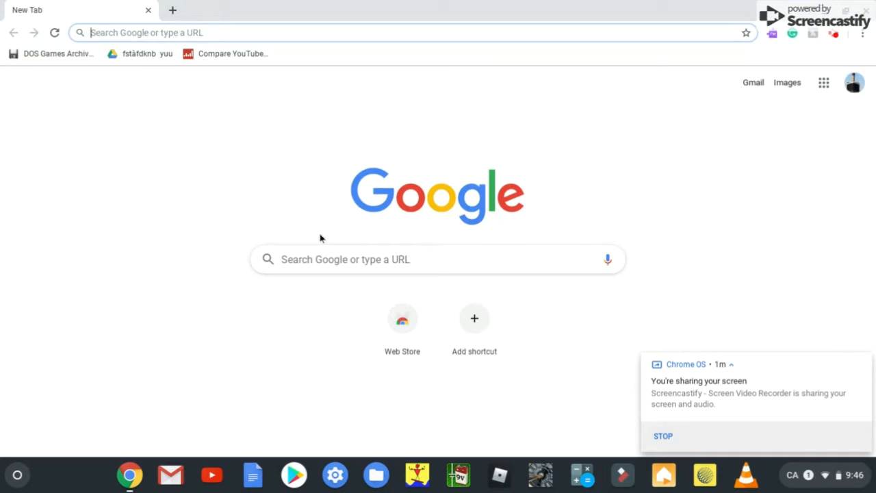
pyautogui.moveTo(363, 211)
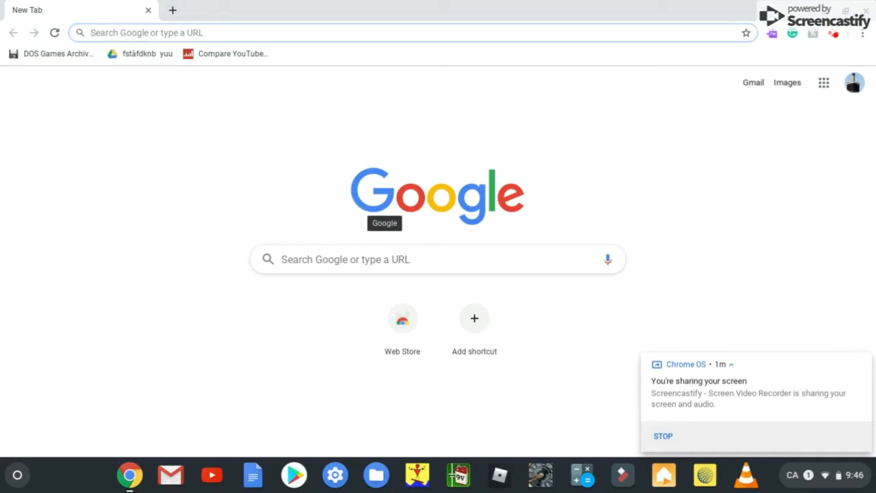
# Launch Chrome's Task Manager with Search+Esc
pyautogui.press('Search+Esc')
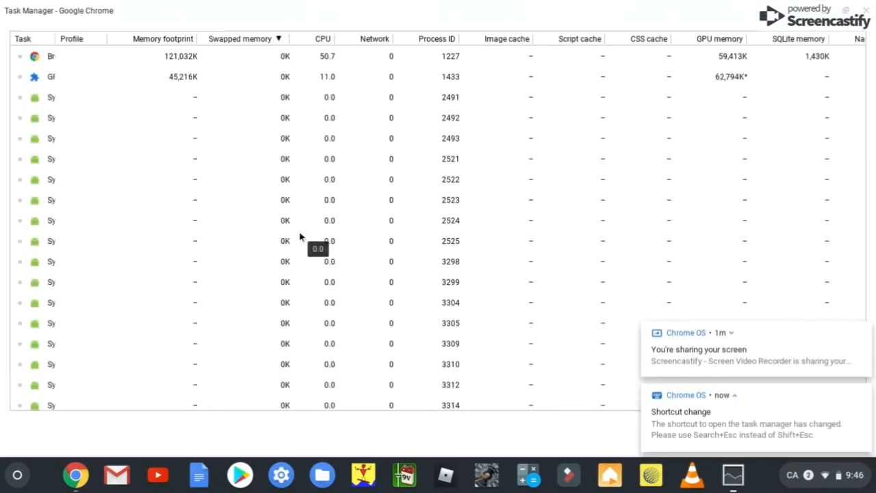
# Scroll through the full Task Manager process list to review background processes
pyautogui.scroll(-3)
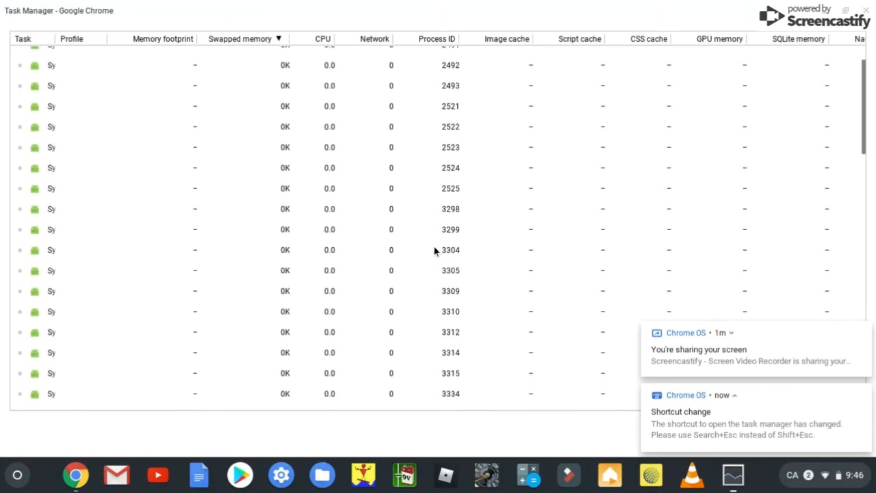
pyautogui.scroll(-3)
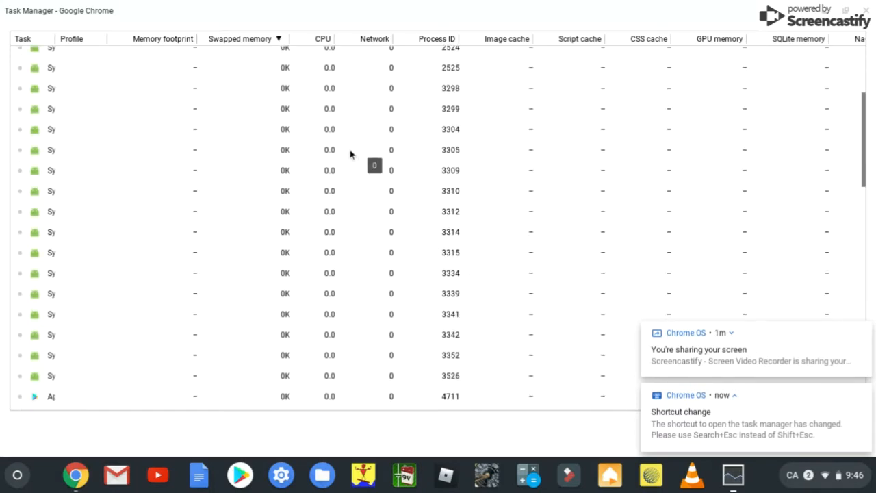
pyautogui.scroll(-3)
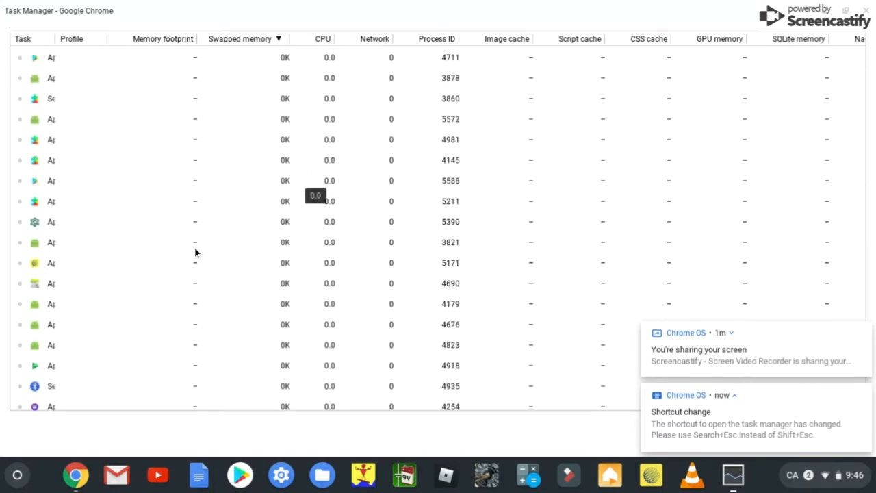
pyautogui.moveTo(58, 304)
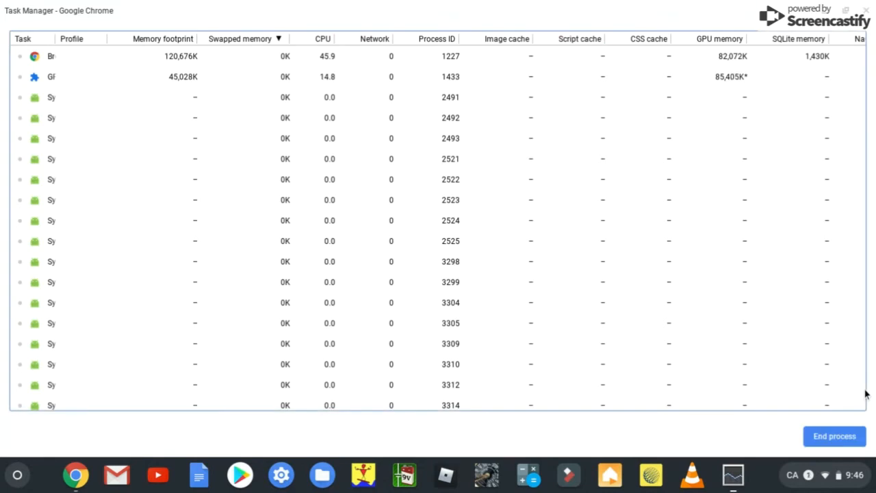
pyautogui.scroll(-3)
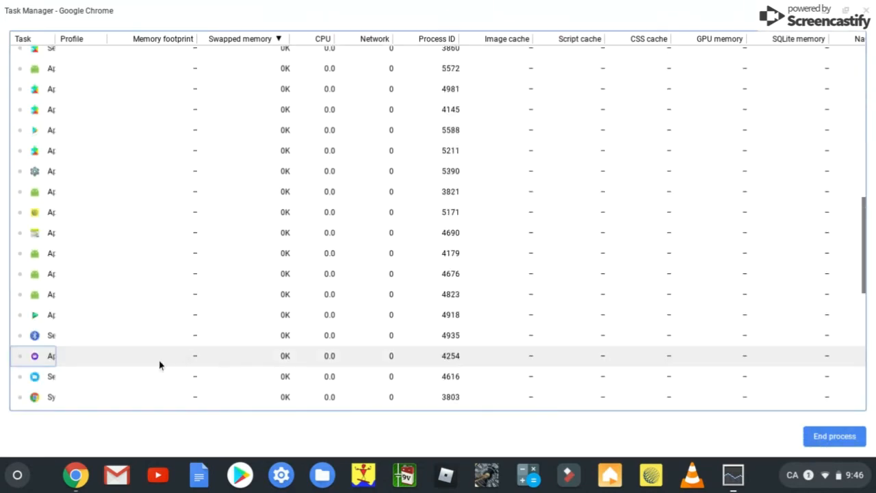
pyautogui.scroll(-3)
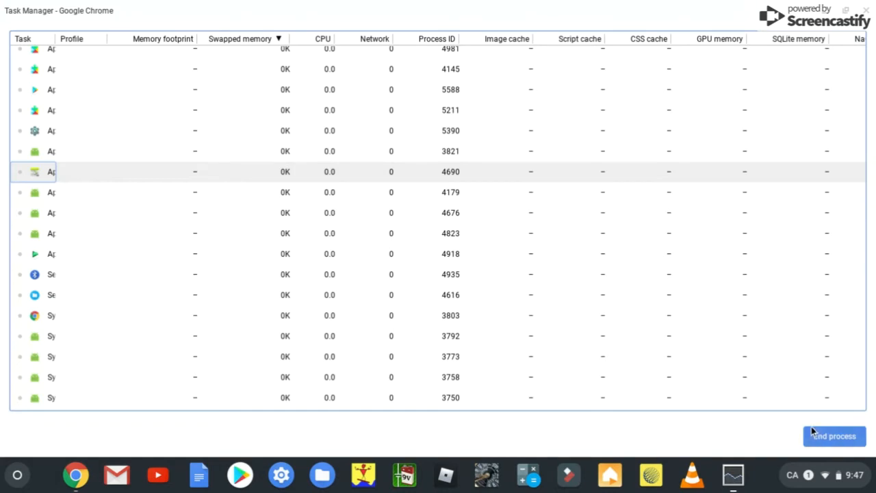
pyautogui.scroll(-3)
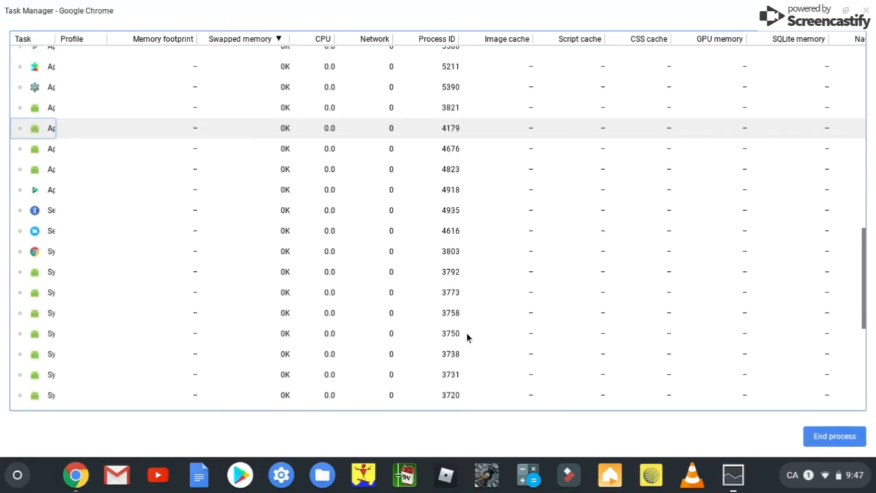
pyautogui.scroll(-3)
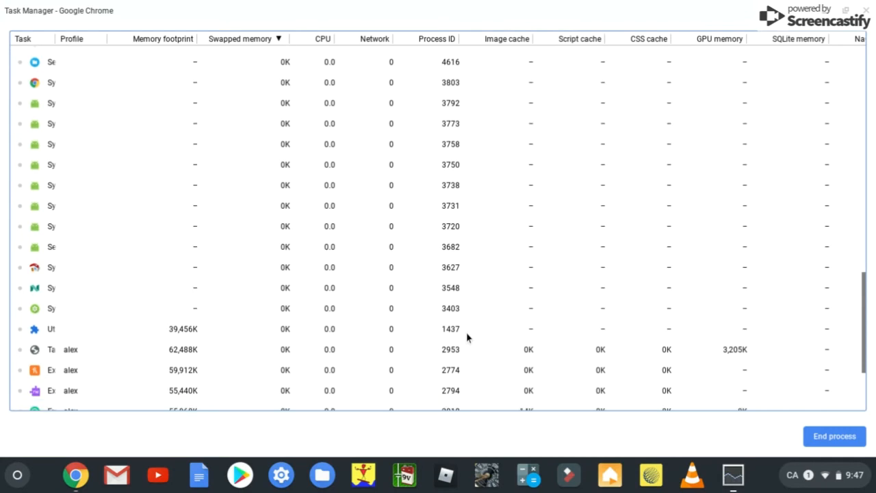
pyautogui.scroll(-3)
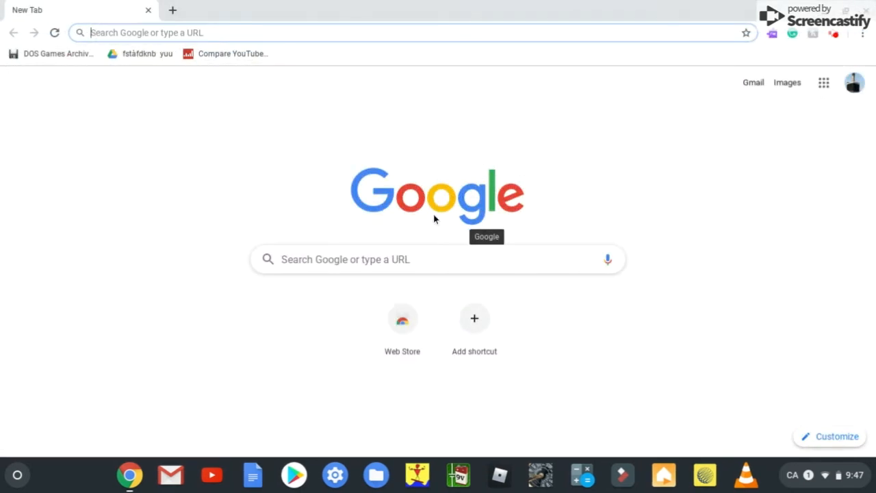
pyautogui.moveTo(423, 238)
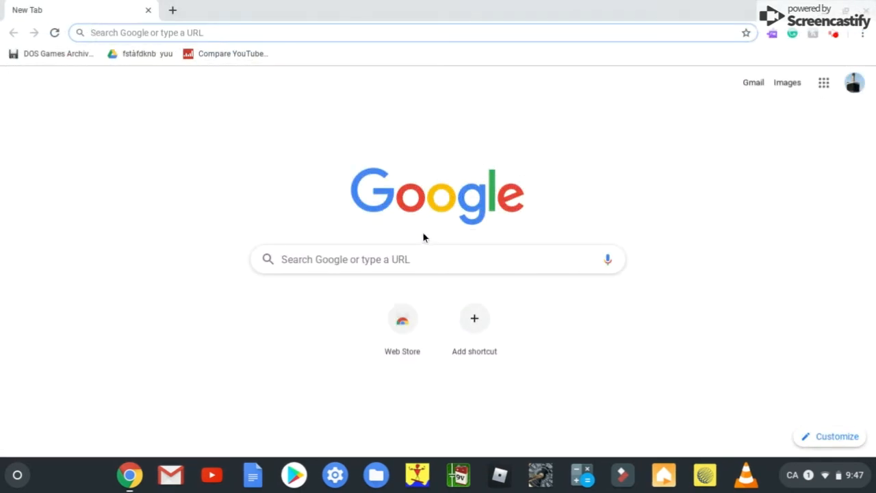